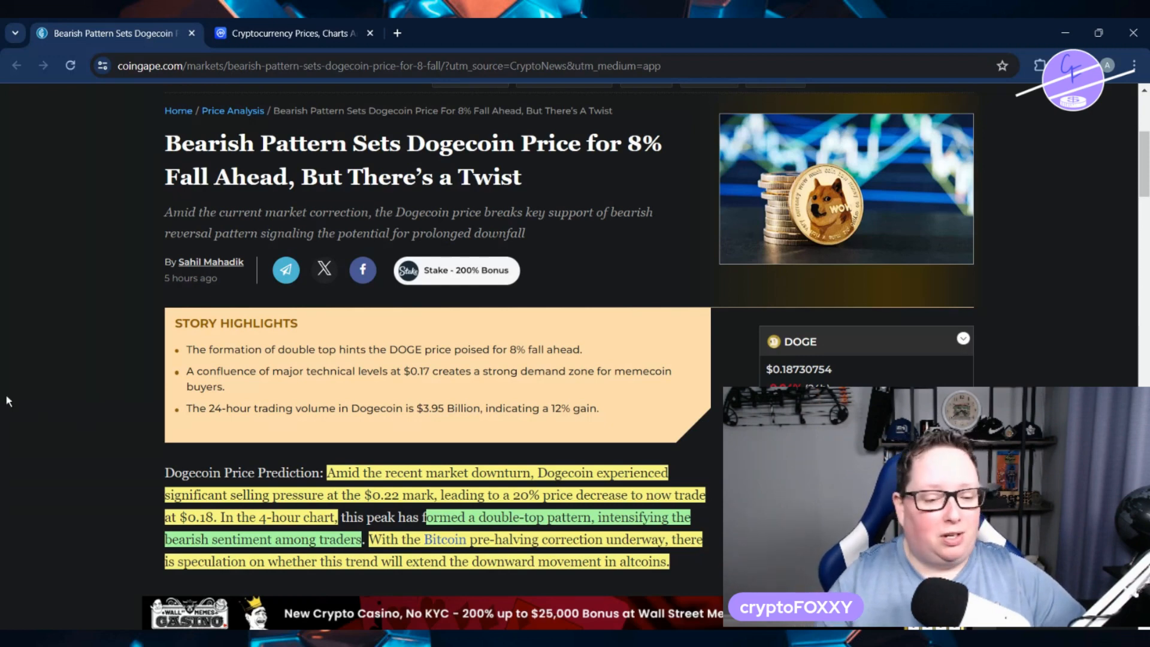
scroll("down", 3)
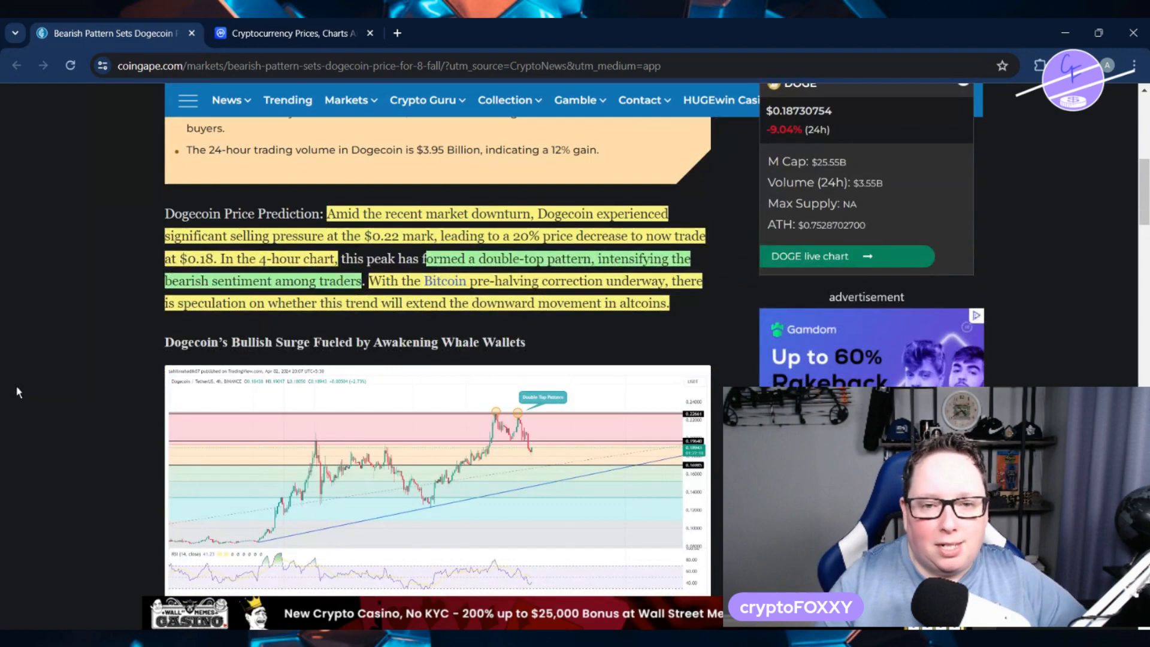
scroll("down", 3)
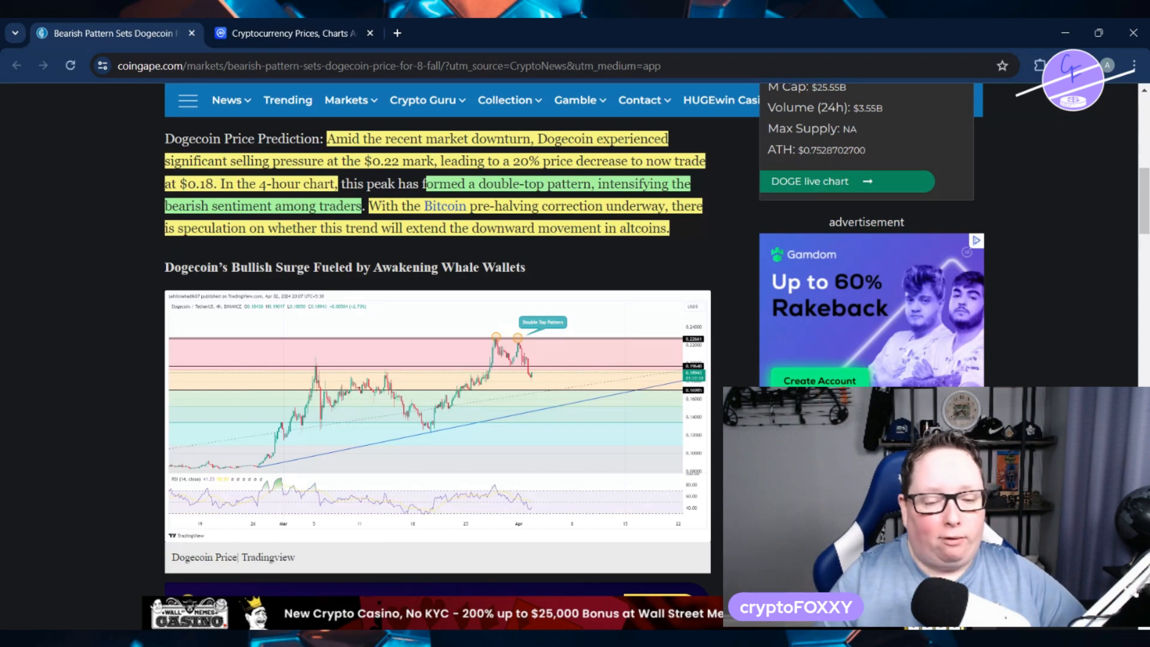
scroll("down", 3)
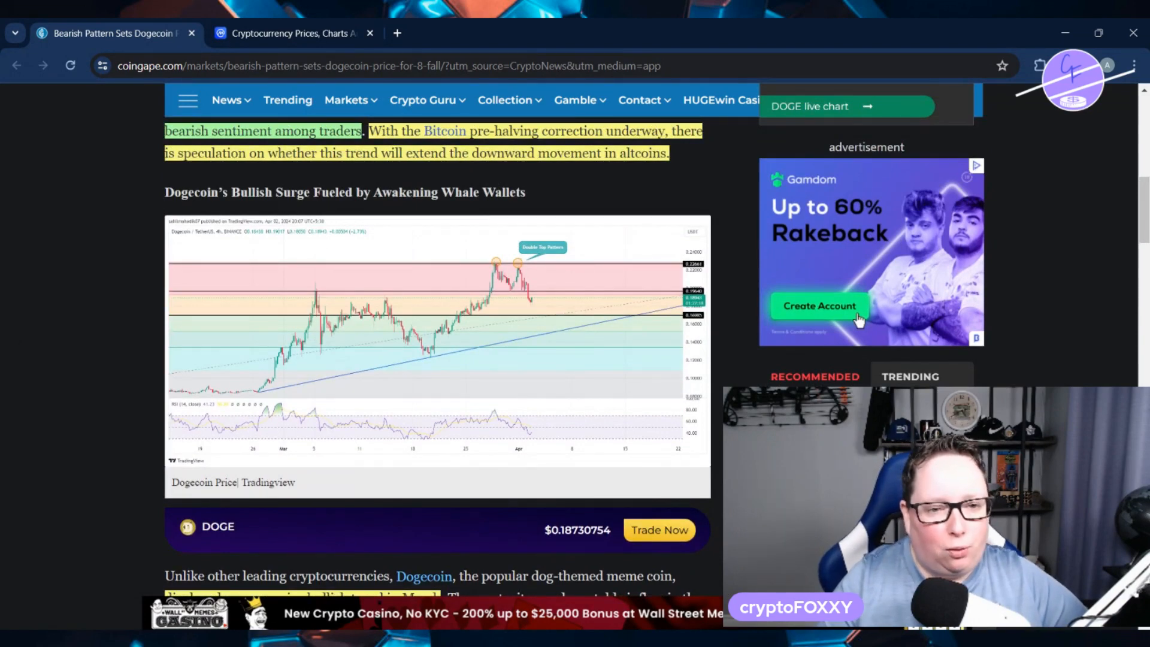
scroll("down", 3)
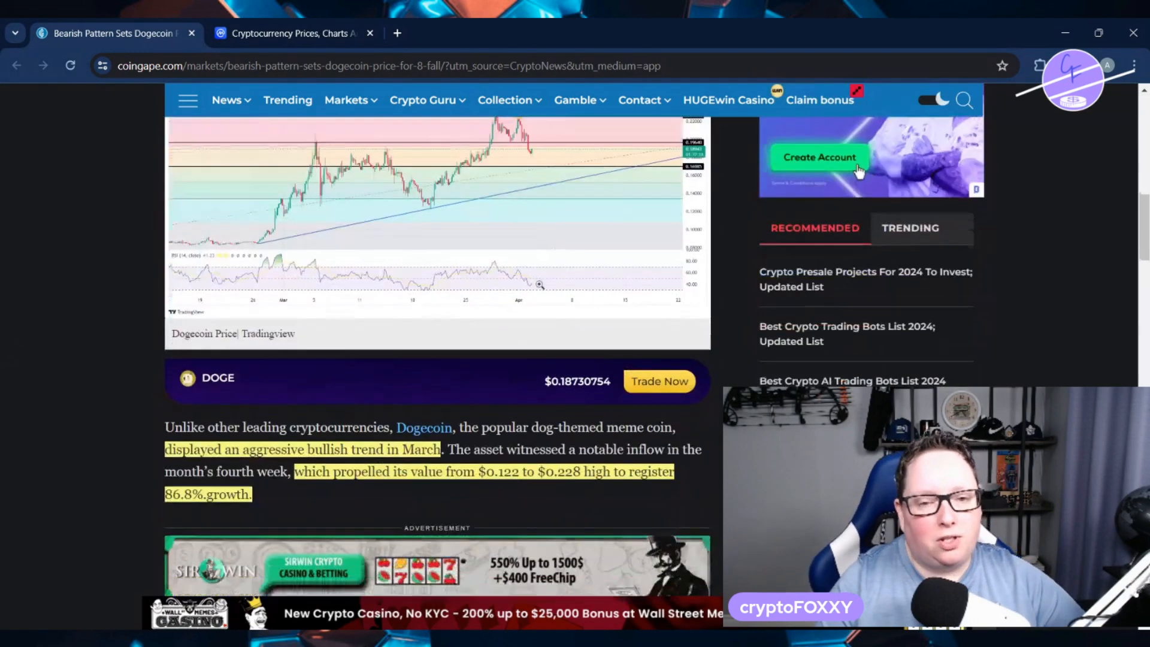
scroll("down", 3)
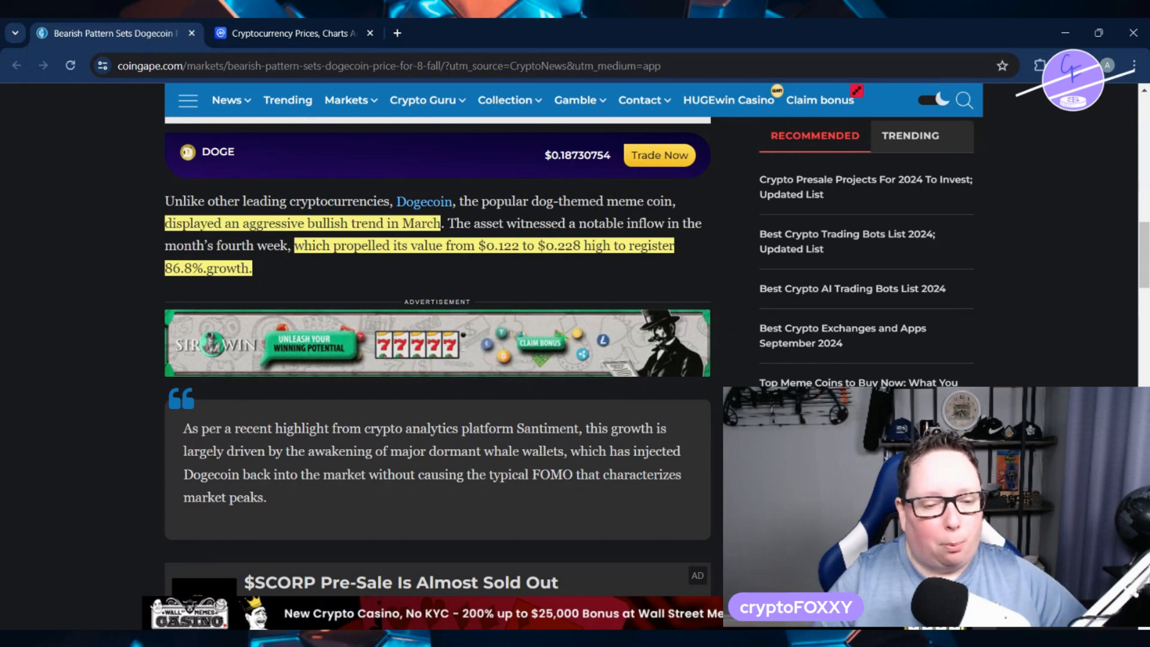
scroll("down", 3)
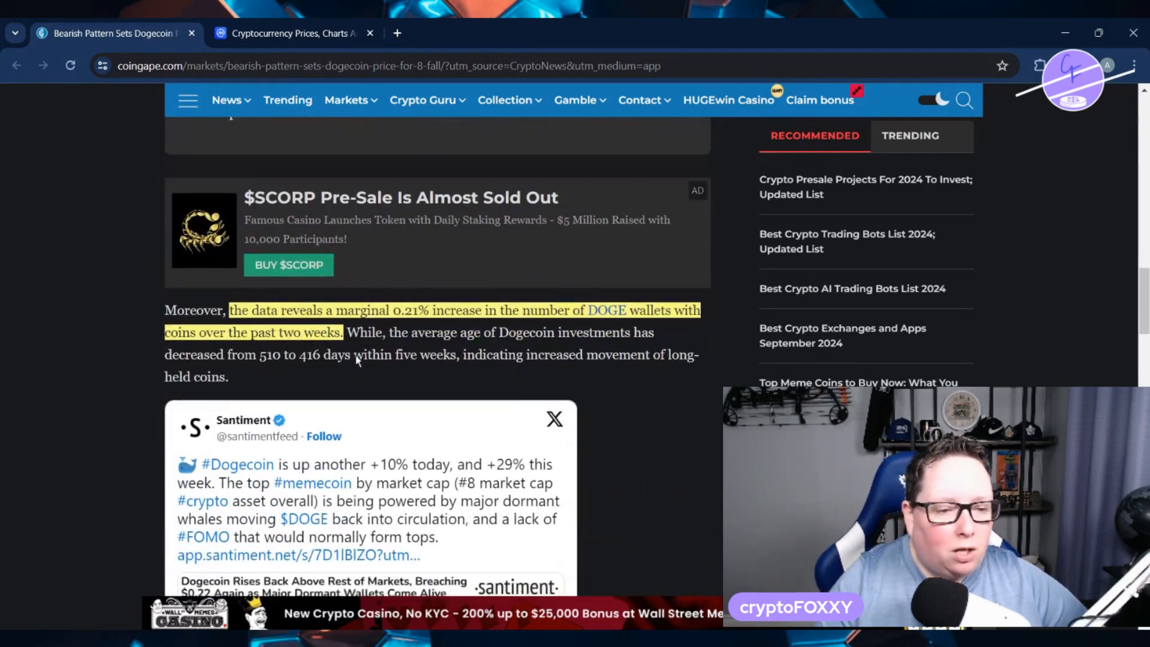
scroll("down", 3)
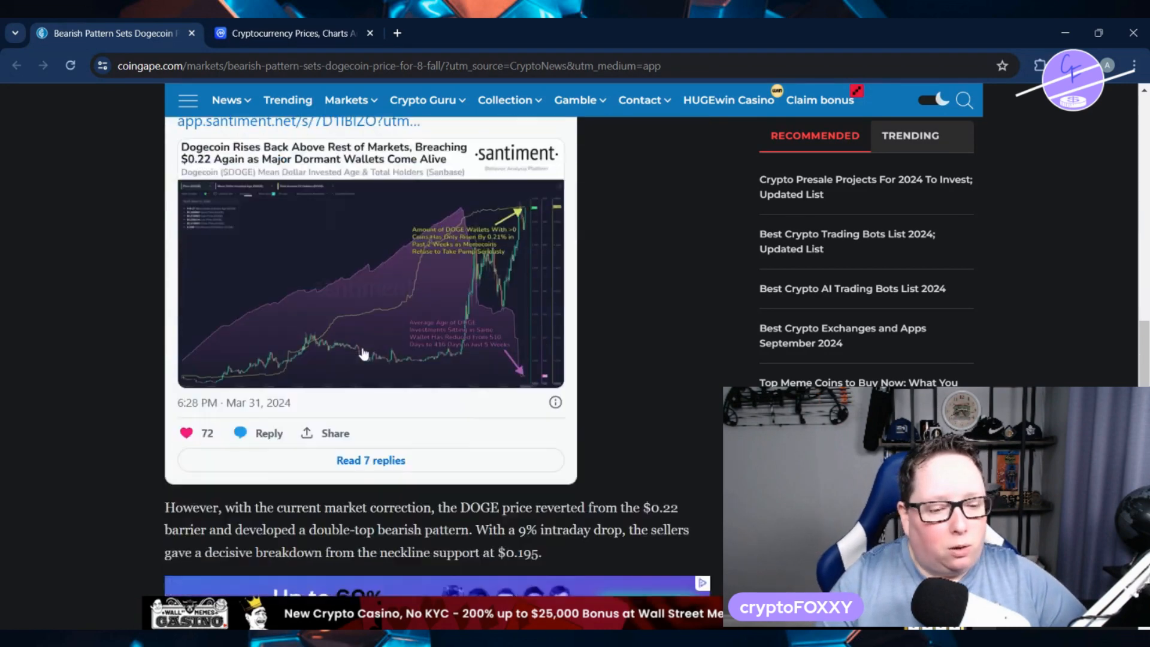
scroll("down", 3)
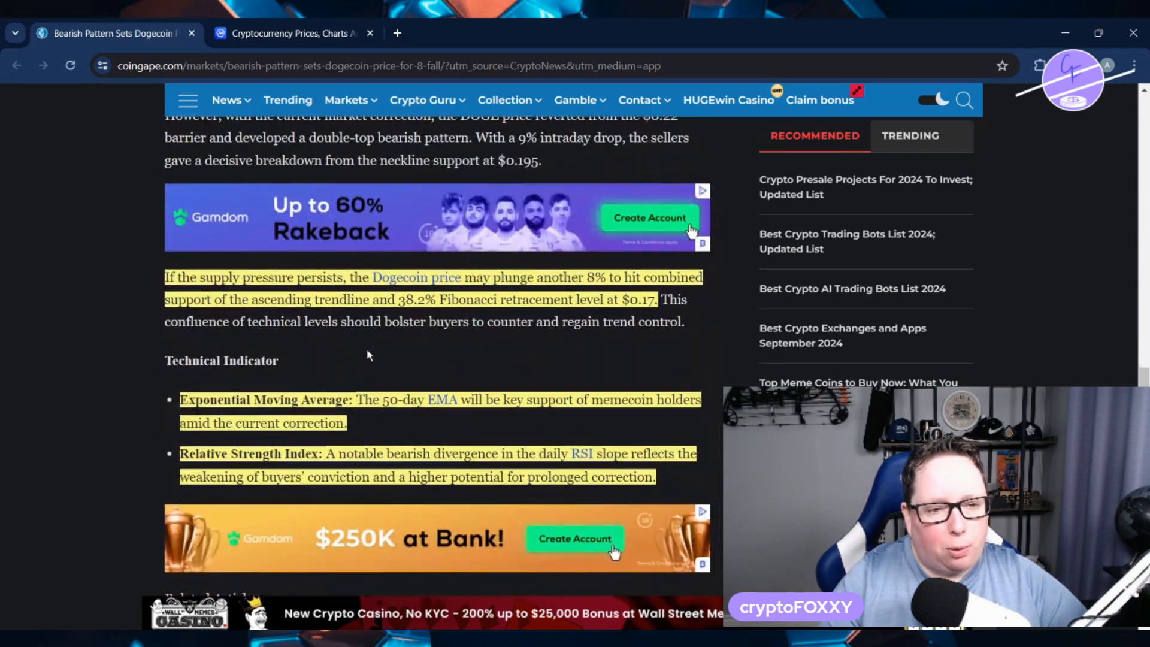
scroll("down", 3)
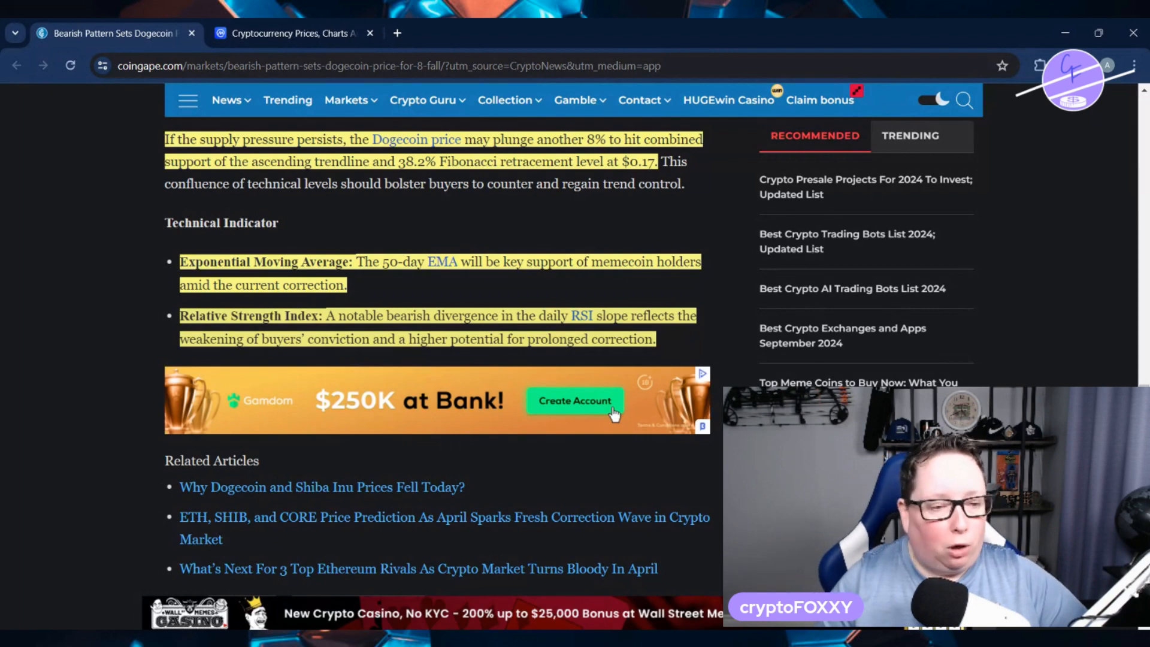
scroll("down", 3)
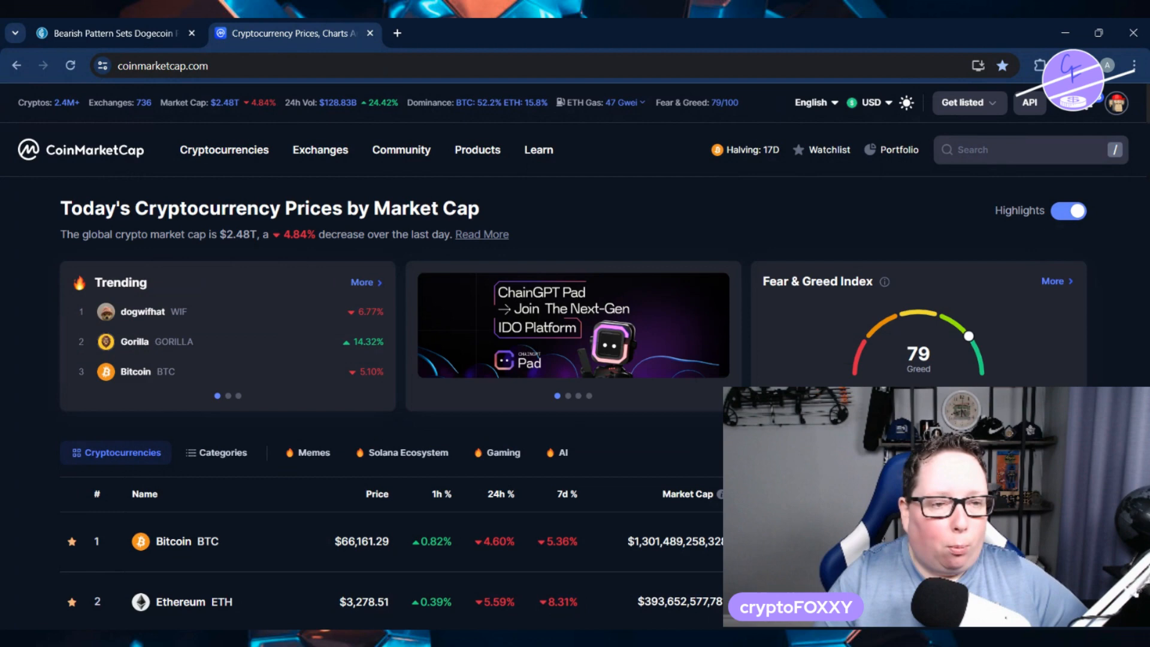
scroll("down", 3)
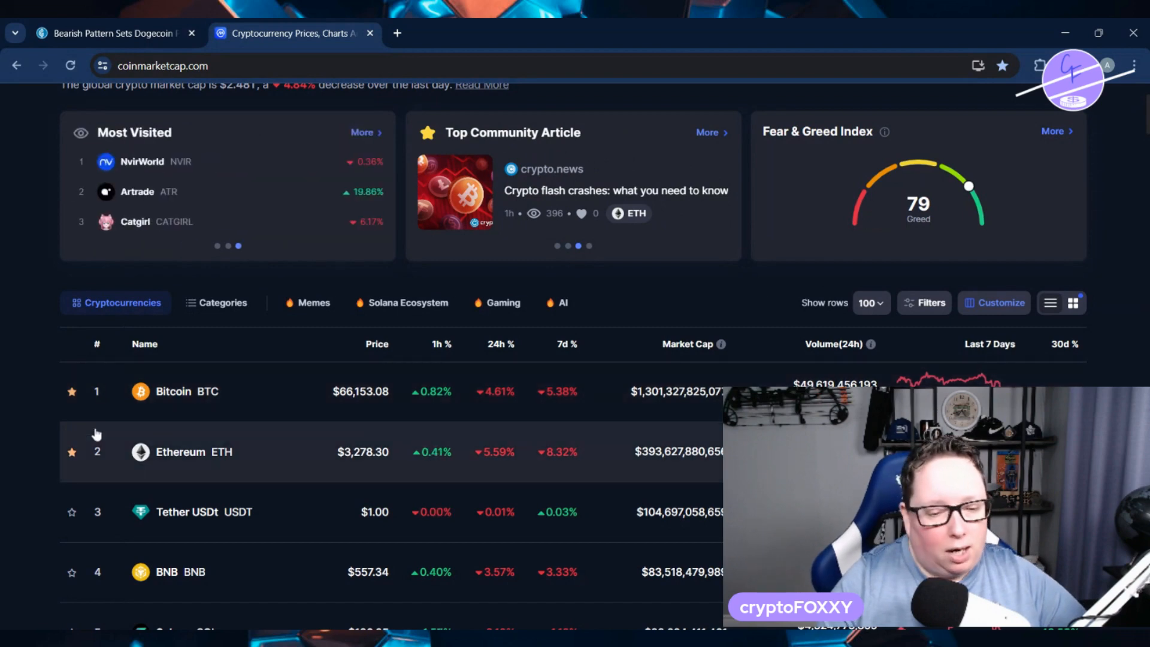
scroll("down", 3)
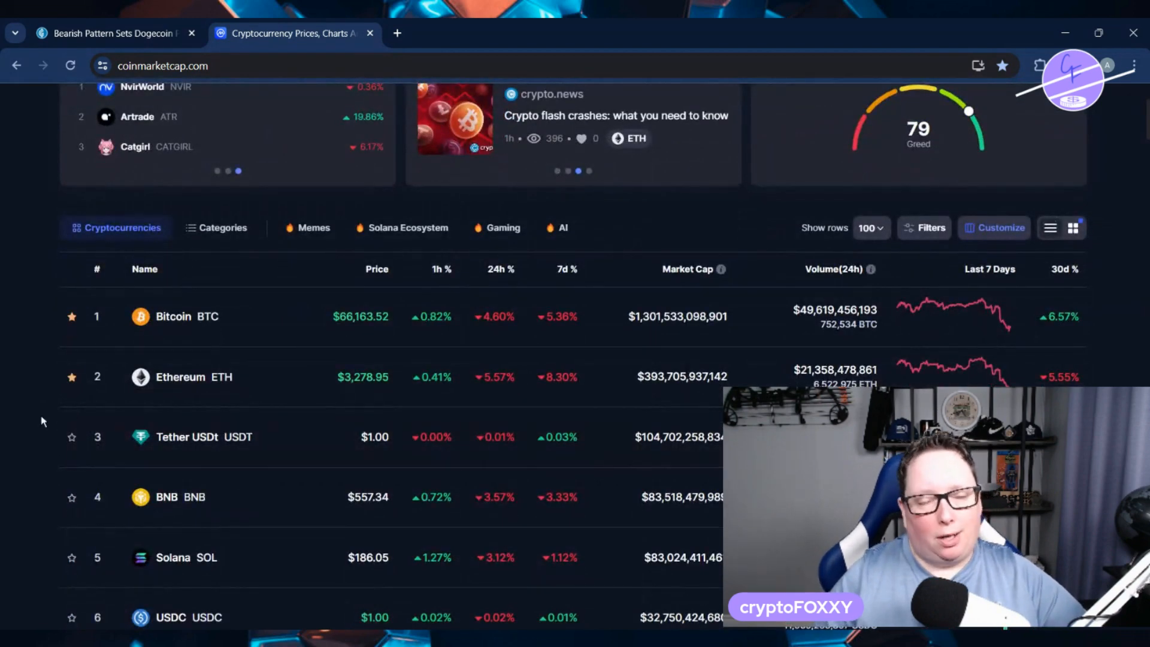